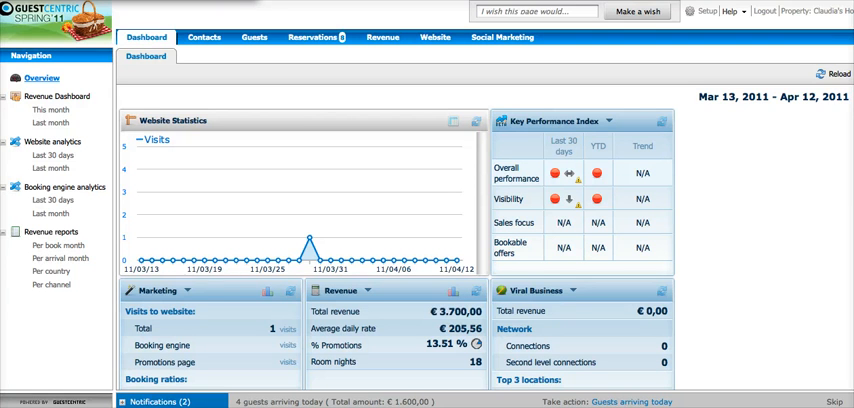
{"action": "mouse_move", "coordinate": [536, 54]}
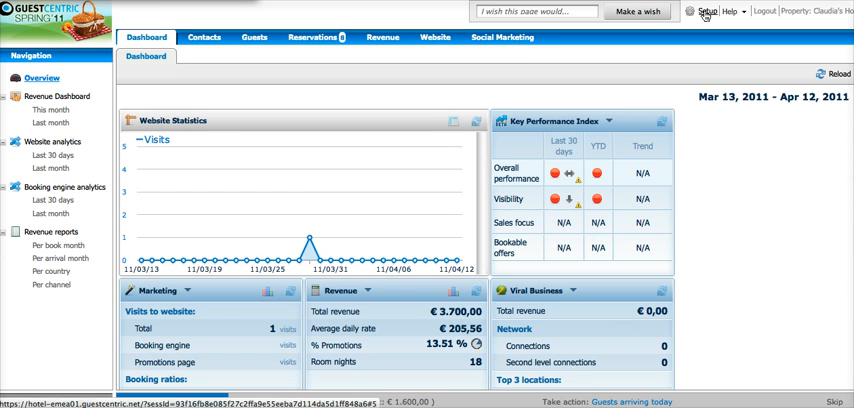
- Go from the dashboard to Setup and its Administration page with payment settings
{"action": "left_click", "coordinate": [706, 12]}
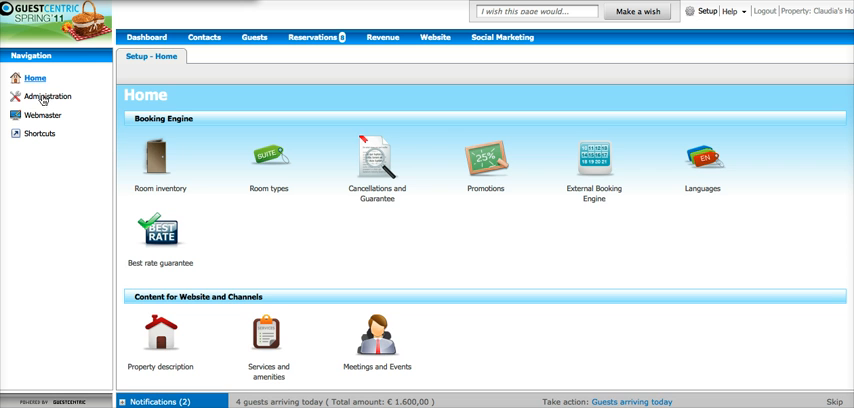
{"action": "left_click", "coordinate": [48, 96]}
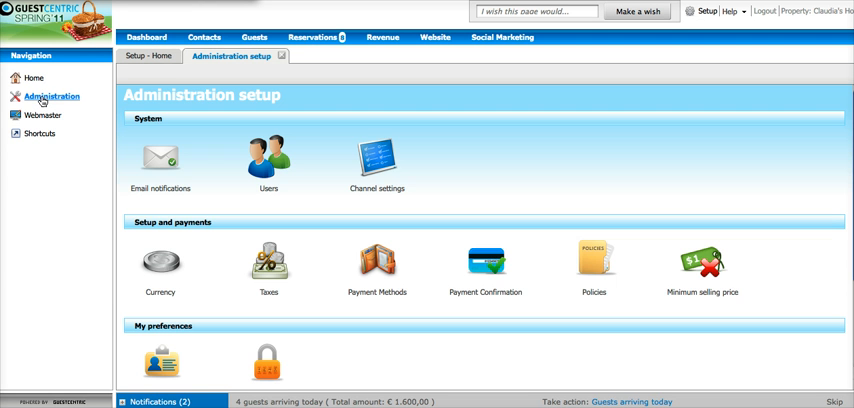
{"action": "mouse_move", "coordinate": [388, 164]}
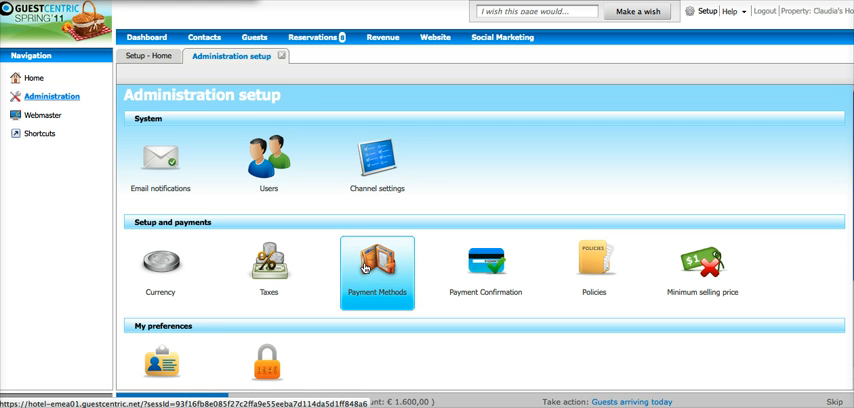
- Begin a new payment method from the Payment Methods list and browse the method types
{"action": "left_click", "coordinate": [384, 270]}
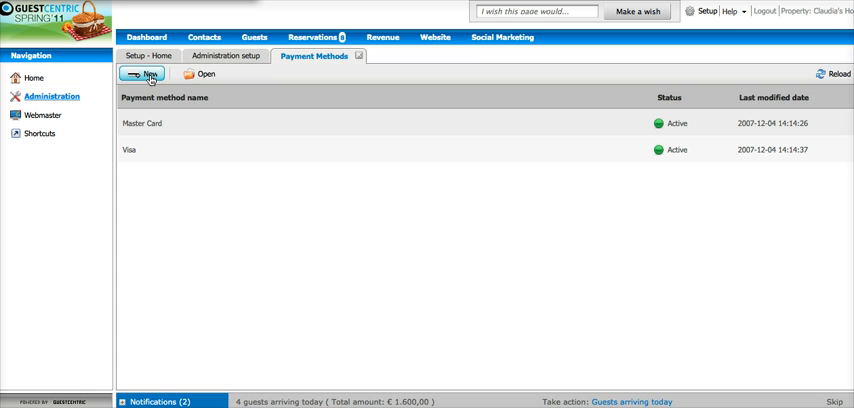
{"action": "left_click", "coordinate": [148, 72]}
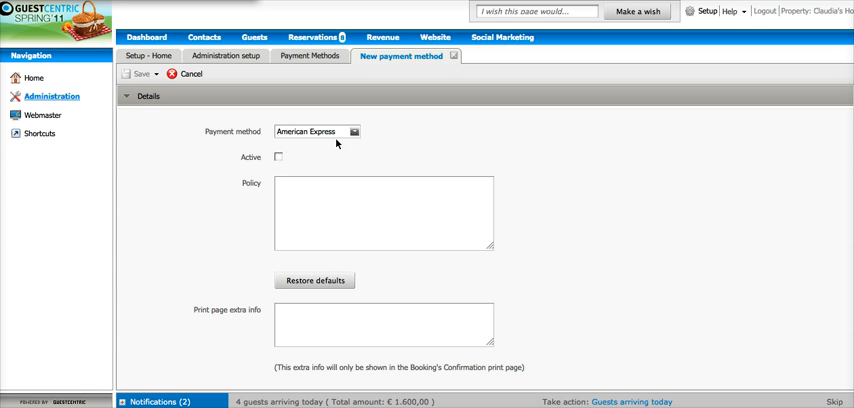
{"action": "left_click", "coordinate": [360, 132]}
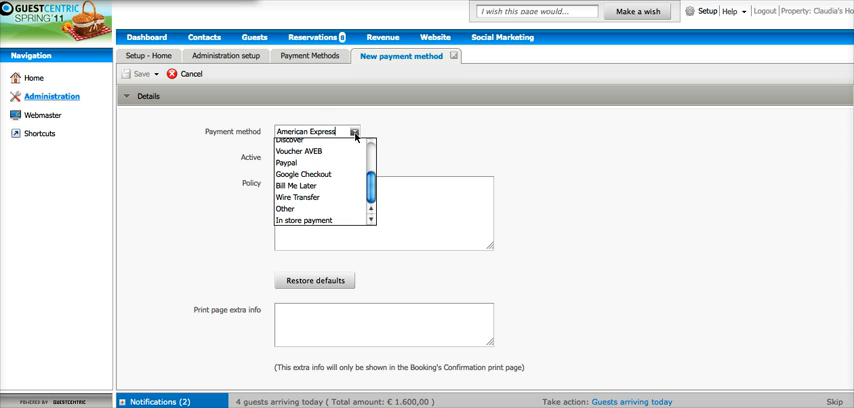
{"action": "mouse_move", "coordinate": [268, 196]}
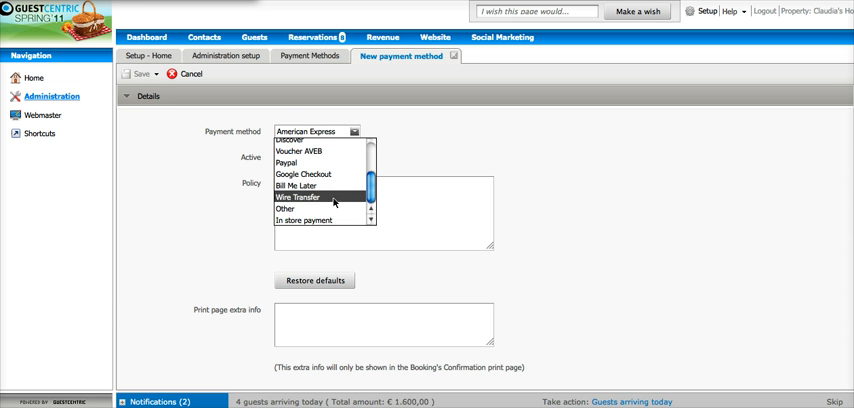
- Choose Wire Transfer, mark it Active, and add IBAN number 12345 to its policy text
{"action": "left_click", "coordinate": [300, 200]}
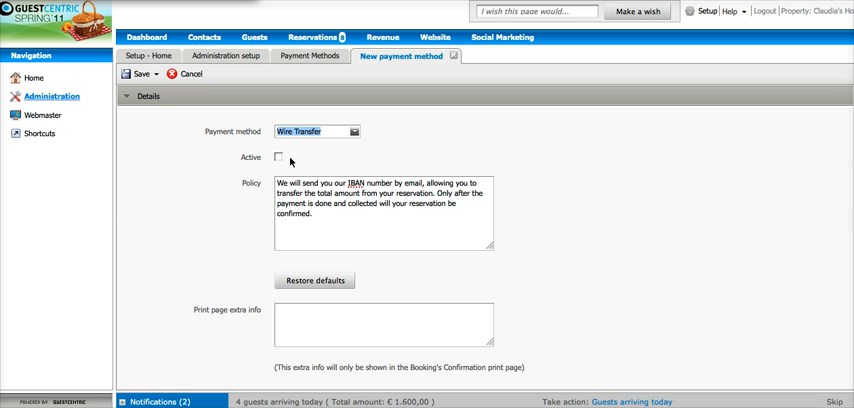
{"action": "left_click", "coordinate": [280, 156]}
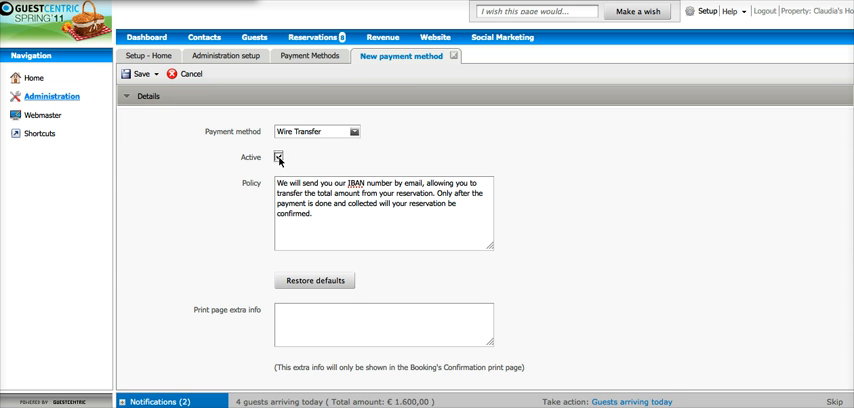
{"action": "left_click", "coordinate": [282, 164]}
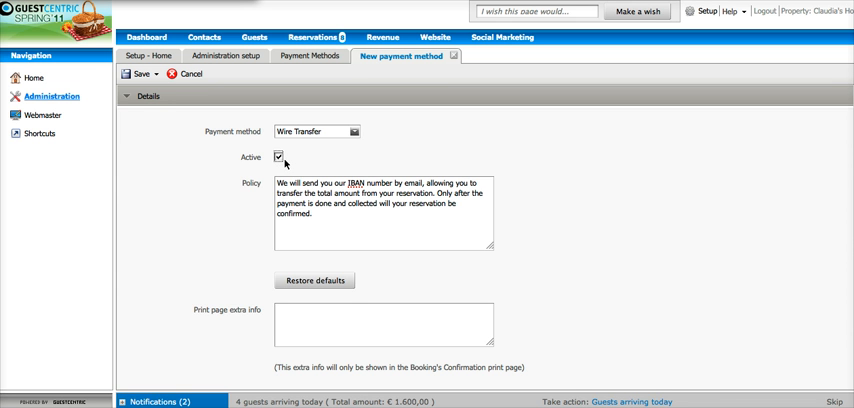
{"action": "mouse_move", "coordinate": [356, 208]}
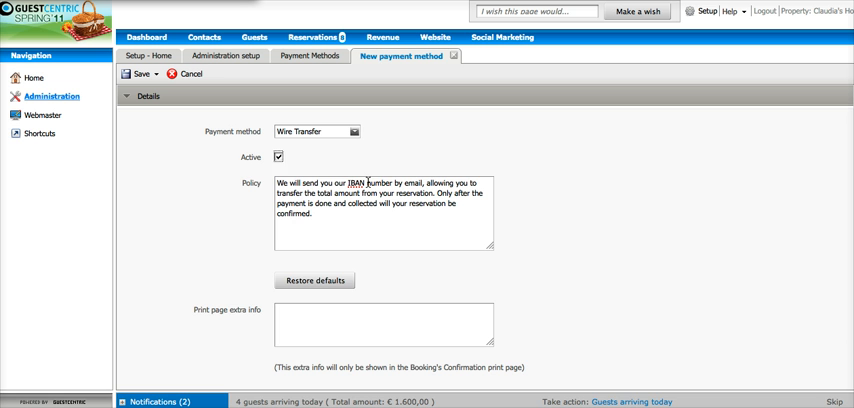
{"action": "mouse_move", "coordinate": [440, 196]}
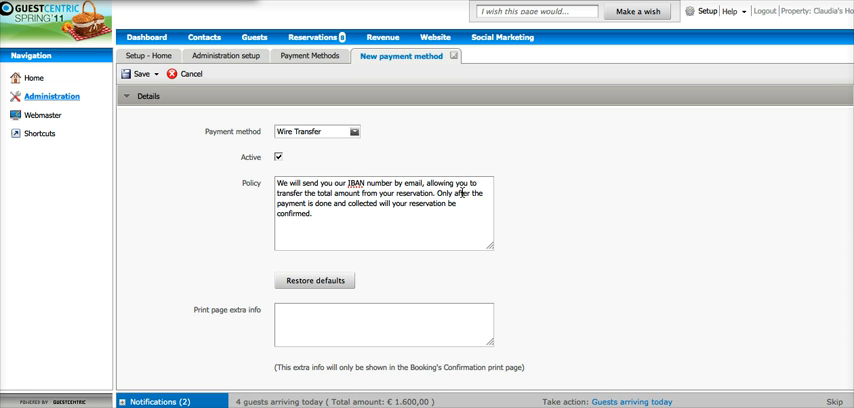
{"action": "type", "text": "1234567"}
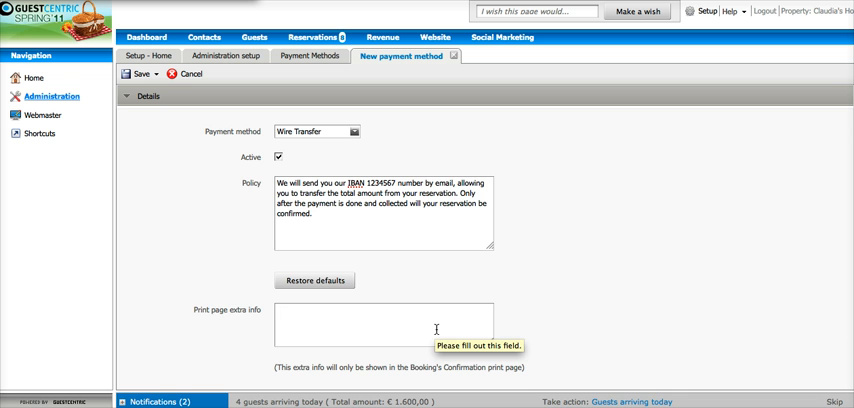
{"action": "mouse_move", "coordinate": [606, 360]}
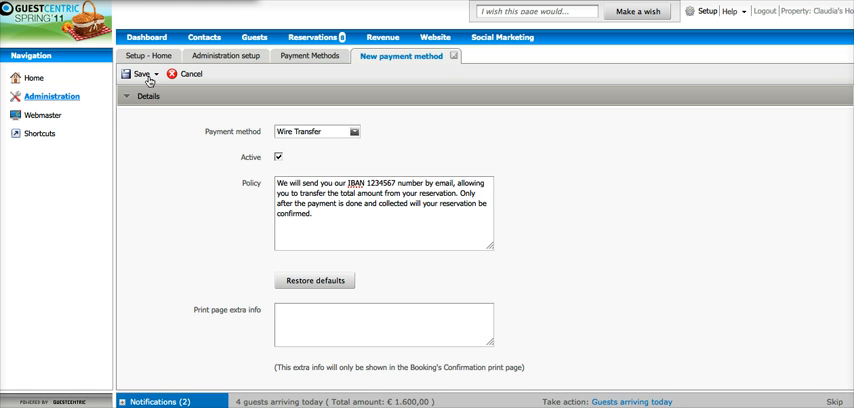
- Save the Wire Transfer payment method, confirming its creation and acknowledging the created message
{"action": "left_click", "coordinate": [156, 74]}
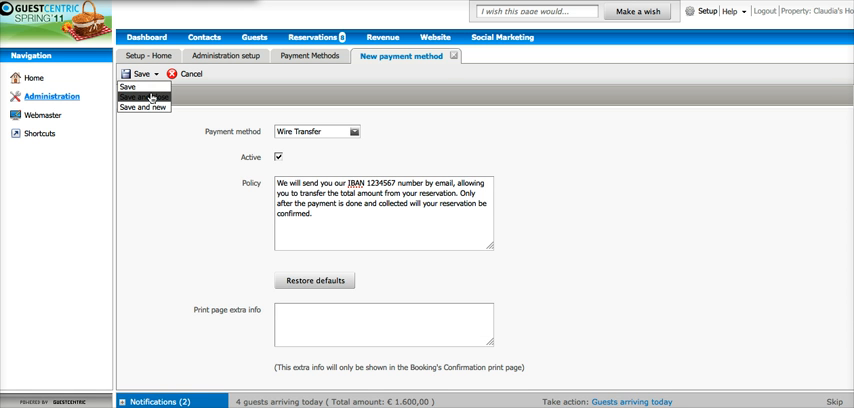
{"action": "left_click", "coordinate": [148, 98]}
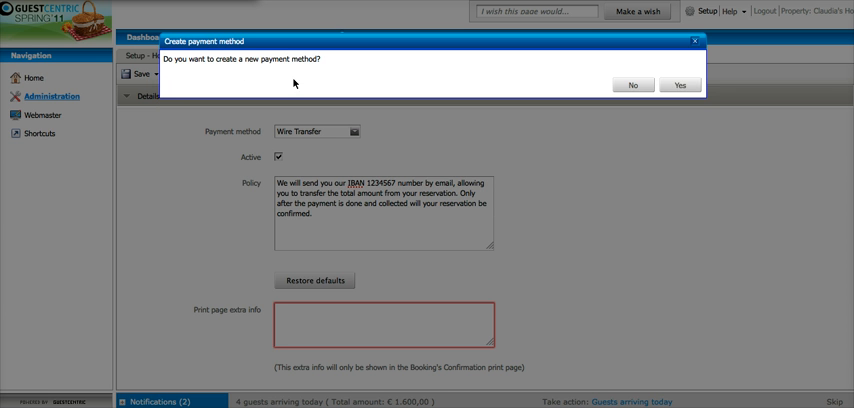
{"action": "left_click", "coordinate": [678, 80]}
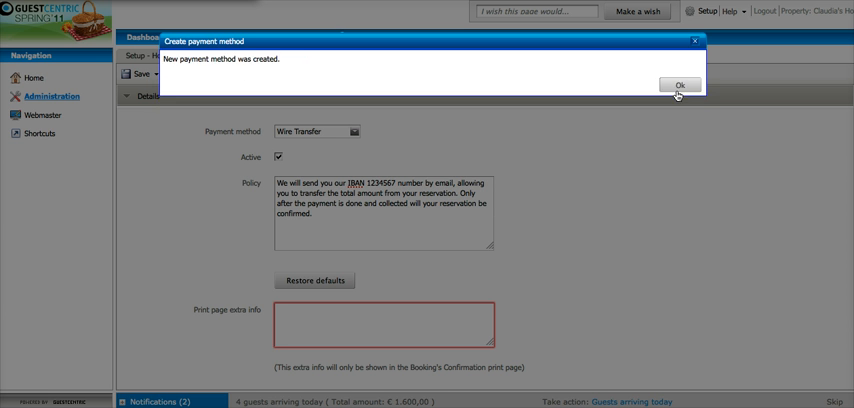
{"action": "left_click", "coordinate": [670, 82]}
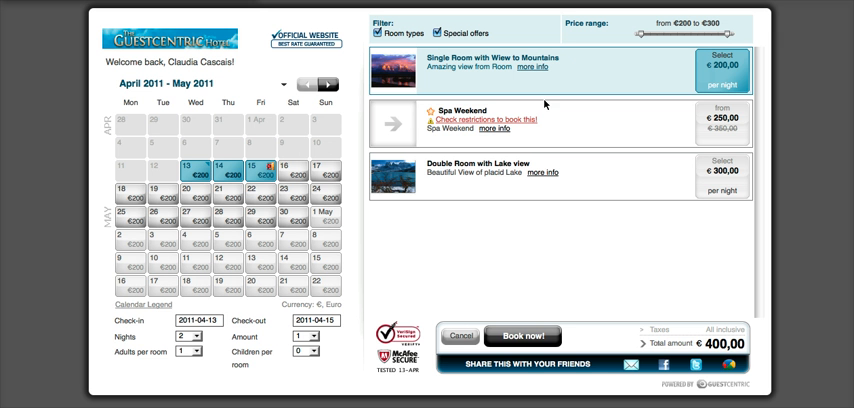
{"action": "mouse_move", "coordinate": [544, 294]}
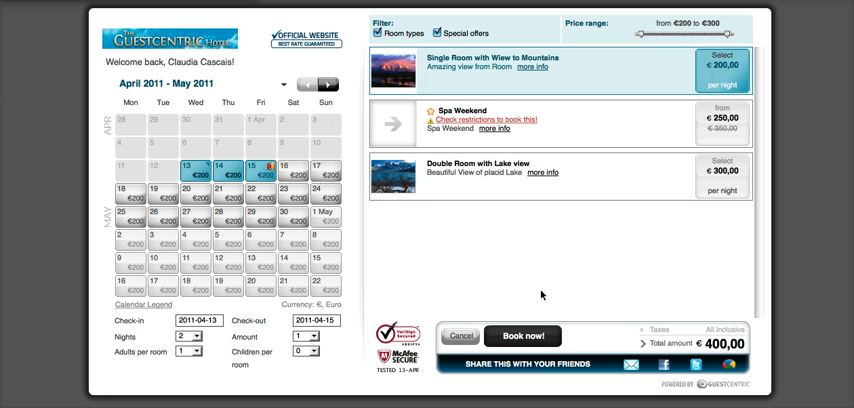
{"action": "mouse_move", "coordinate": [548, 362]}
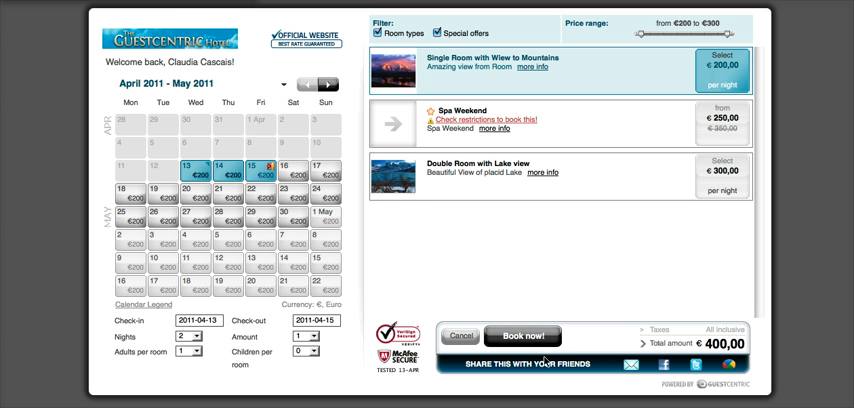
- Book the Single Room with View to Mountains to reach the reservation form
{"action": "left_click", "coordinate": [524, 336]}
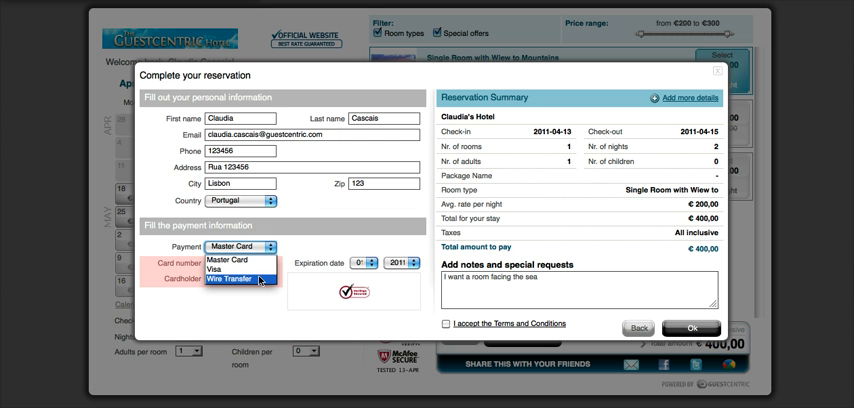
- Pay by Wire Transfer, enter captcha 'fob', accept the Terms and Conditions and submit the reservation
{"action": "left_click", "coordinate": [230, 294]}
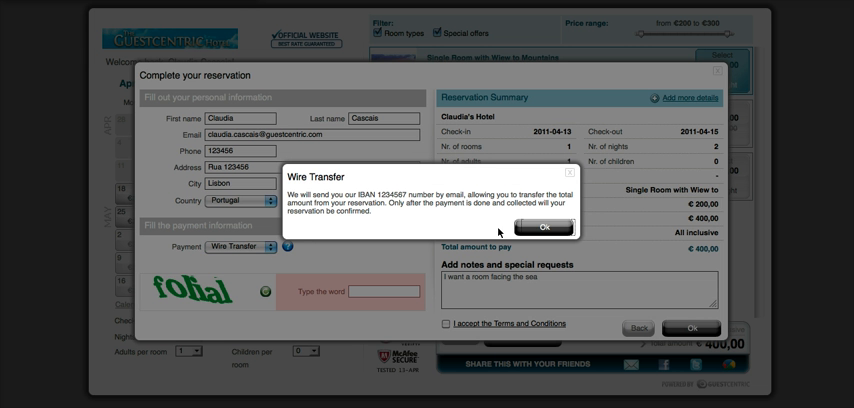
{"action": "mouse_move", "coordinate": [608, 238]}
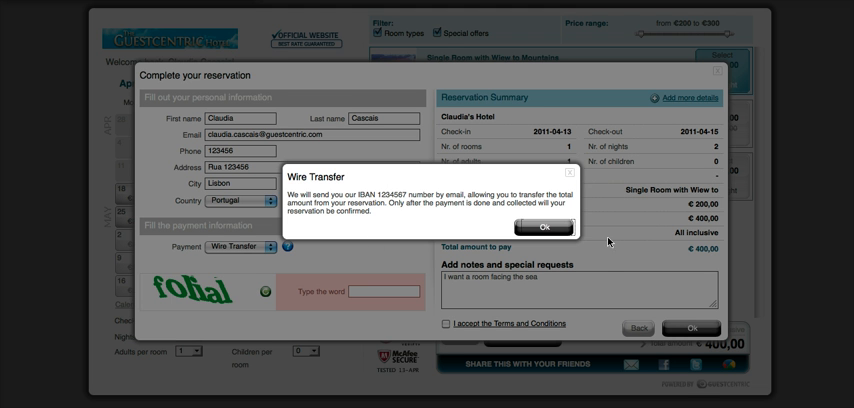
{"action": "left_click", "coordinate": [548, 224]}
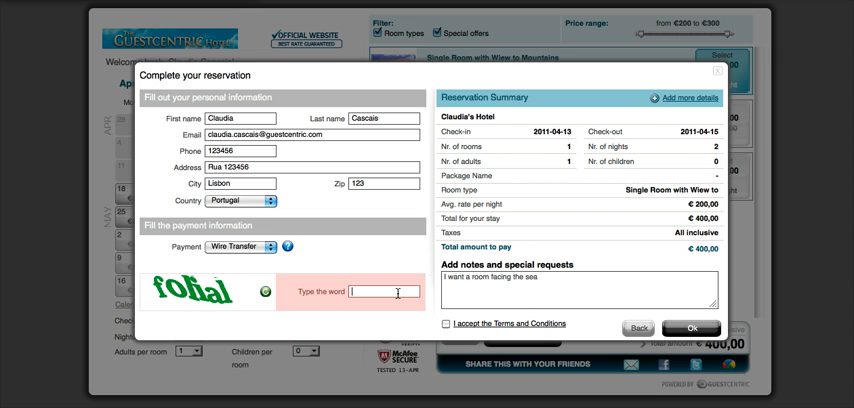
{"action": "type", "text": "fob"}
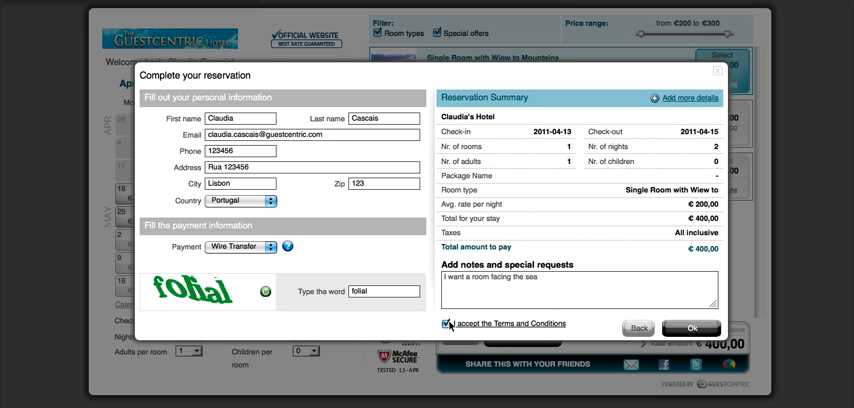
{"action": "left_click", "coordinate": [692, 328]}
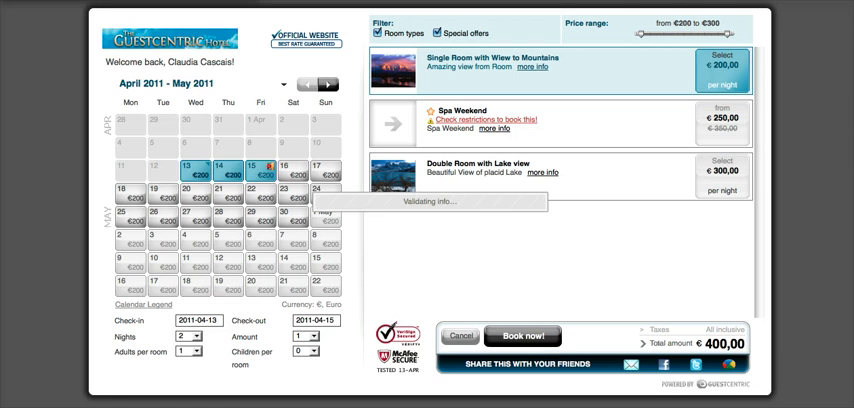
{"action": "left_click", "coordinate": [524, 336]}
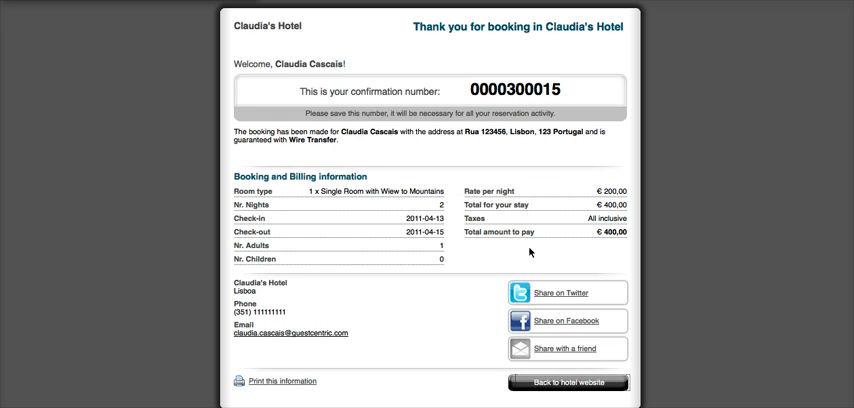
{"action": "mouse_move", "coordinate": [560, 300]}
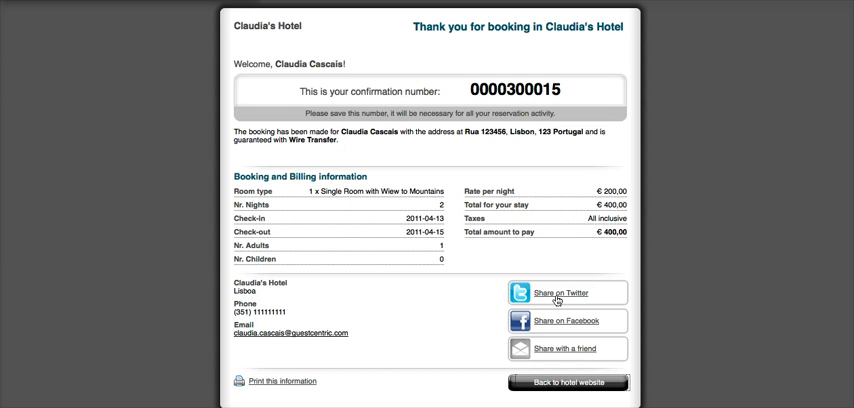